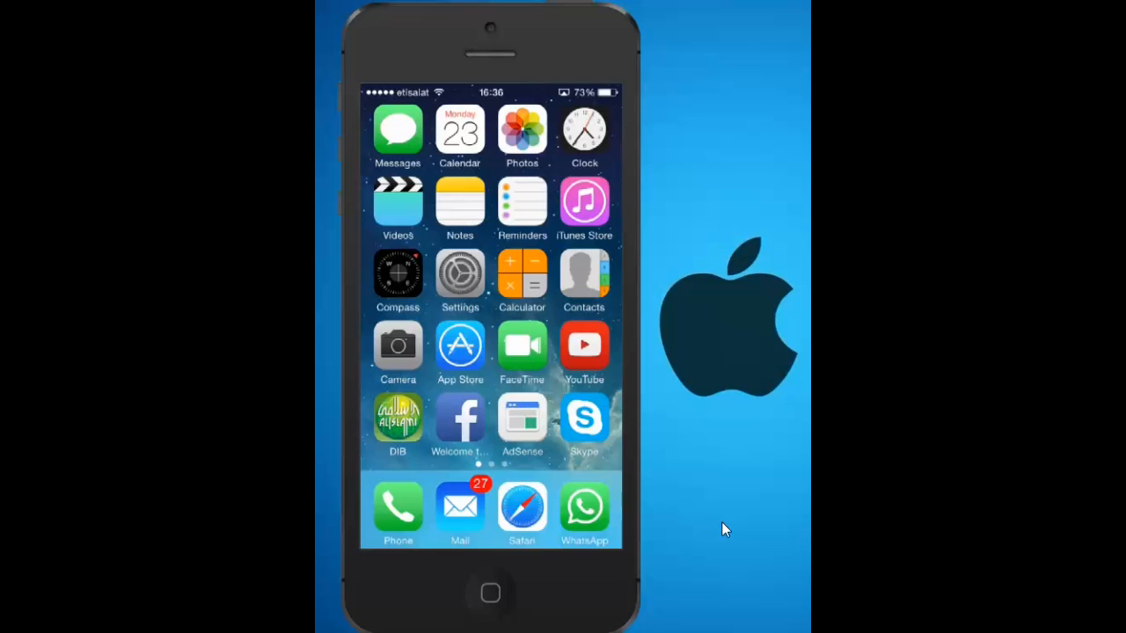
Open iOS Settings and scroll down to the app entries where Safari appears
click(521, 510)
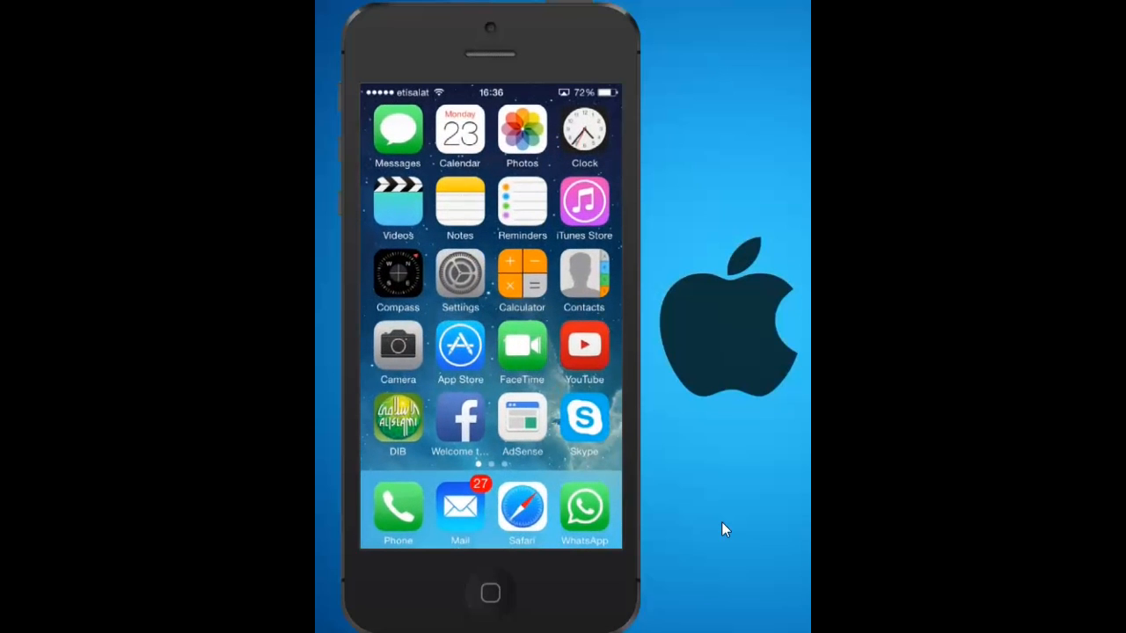
click(459, 272)
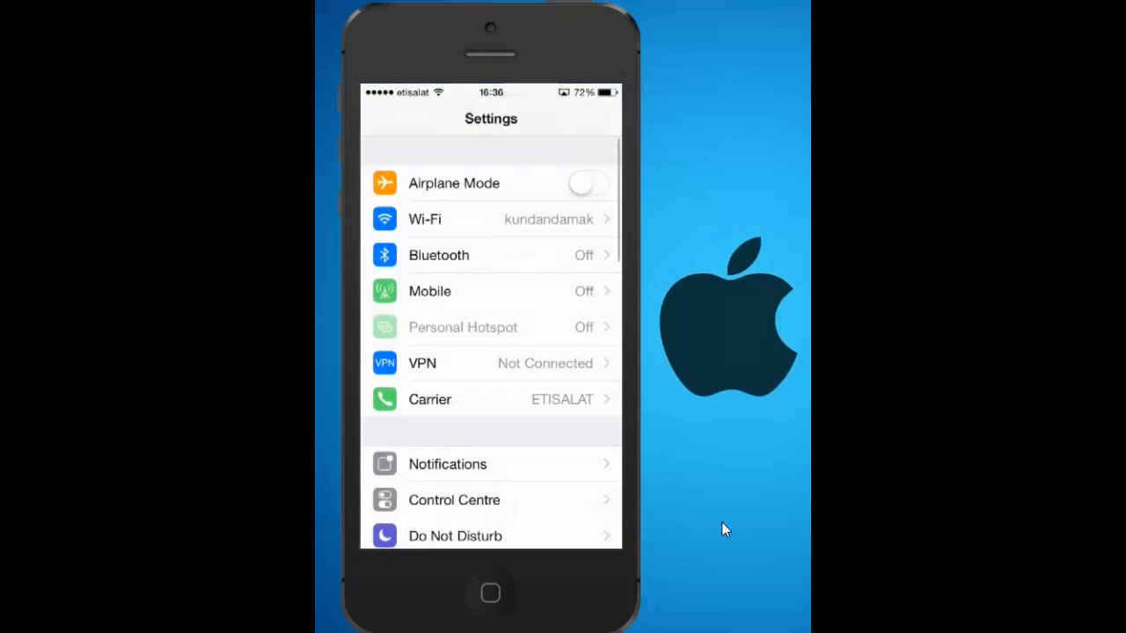
scroll(down, 3)
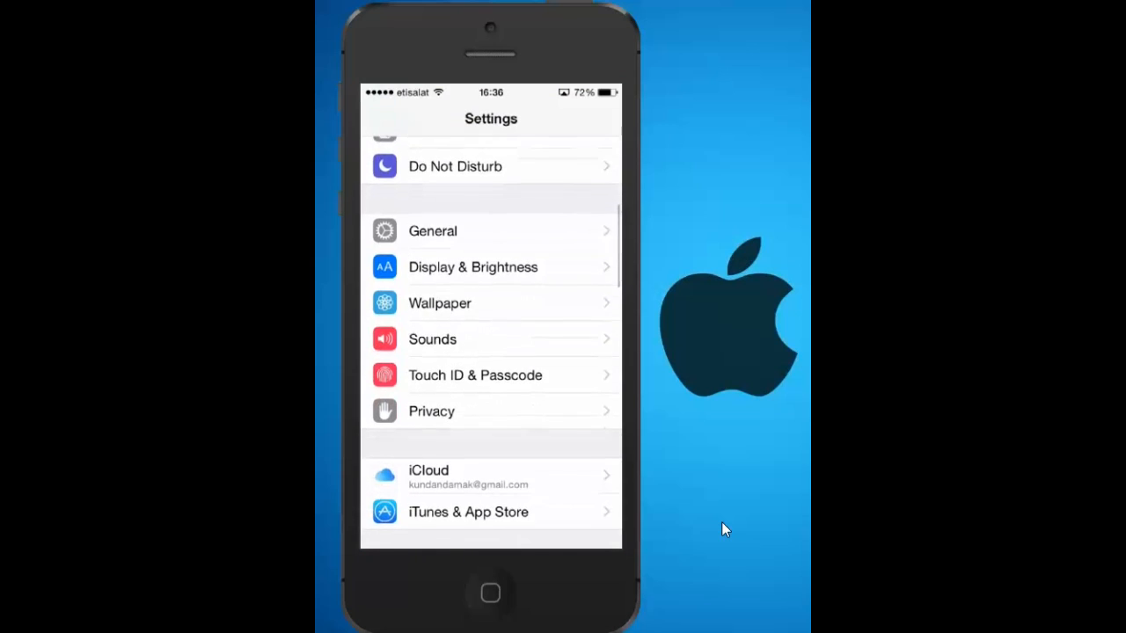
scroll(down, 3)
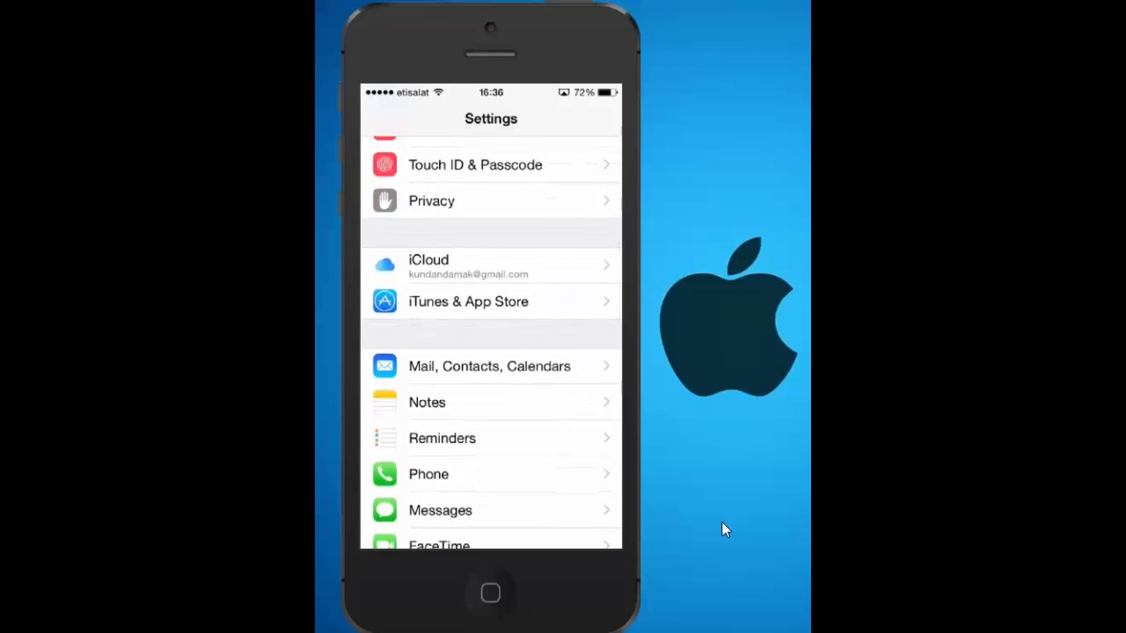
scroll(down, 3)
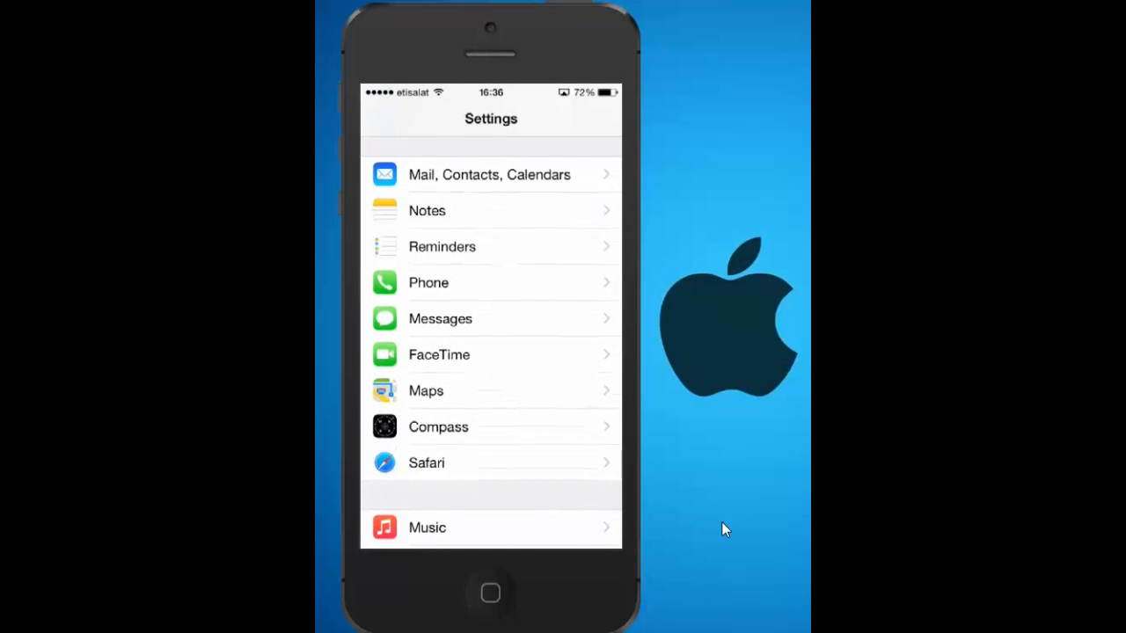
Open Safari's settings page and tap Clear History and Website Data
click(425, 463)
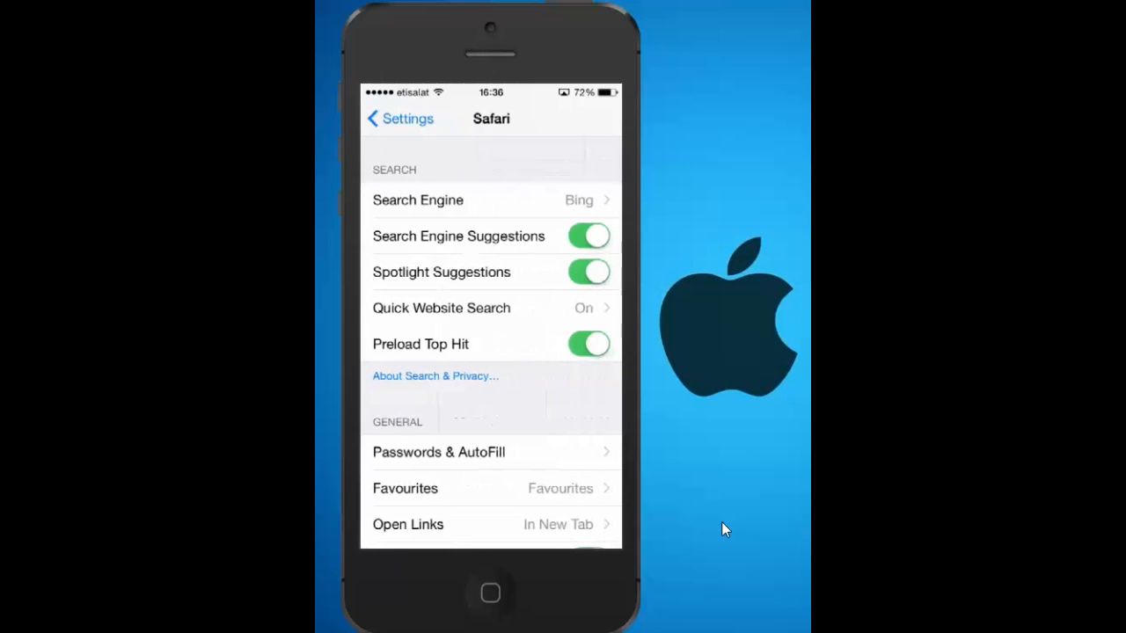
scroll(down, 3)
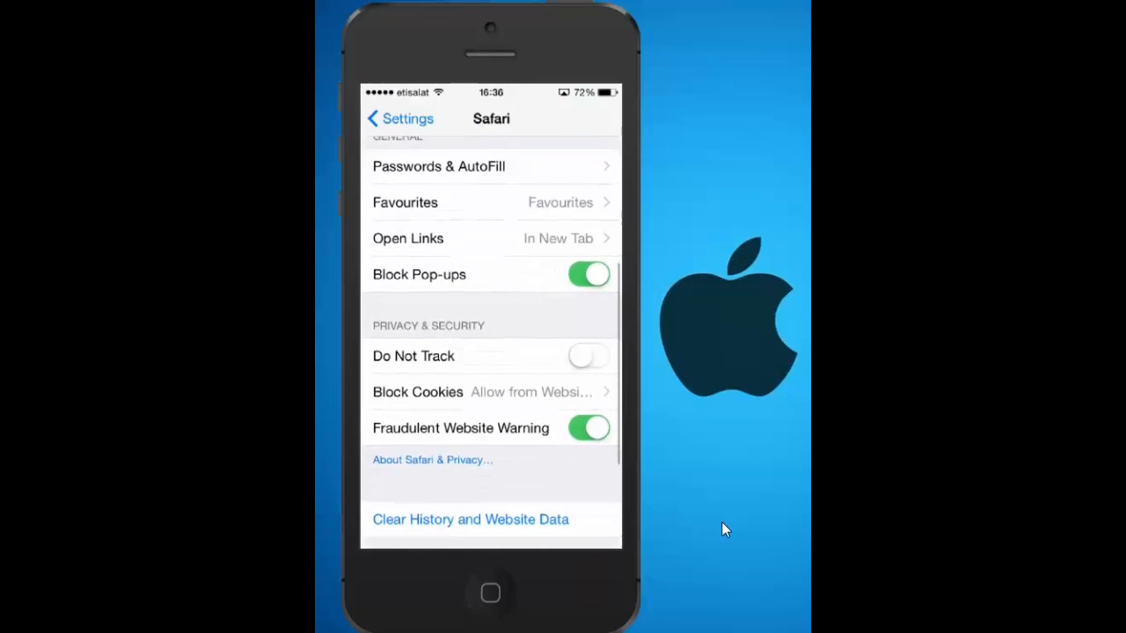
scroll(down, 3)
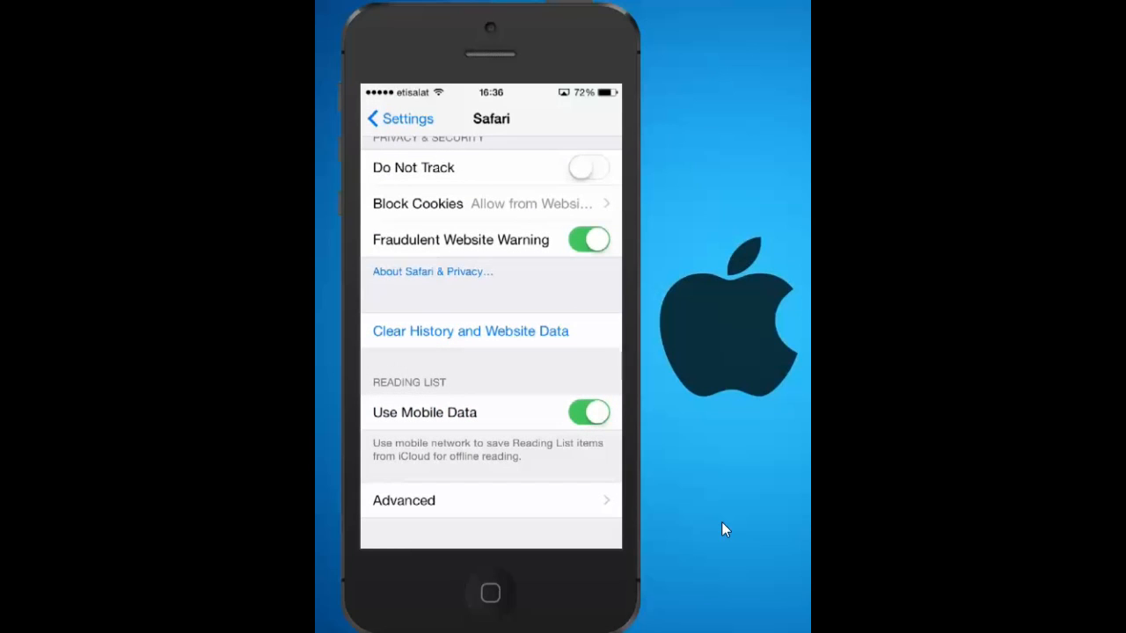
click(469, 330)
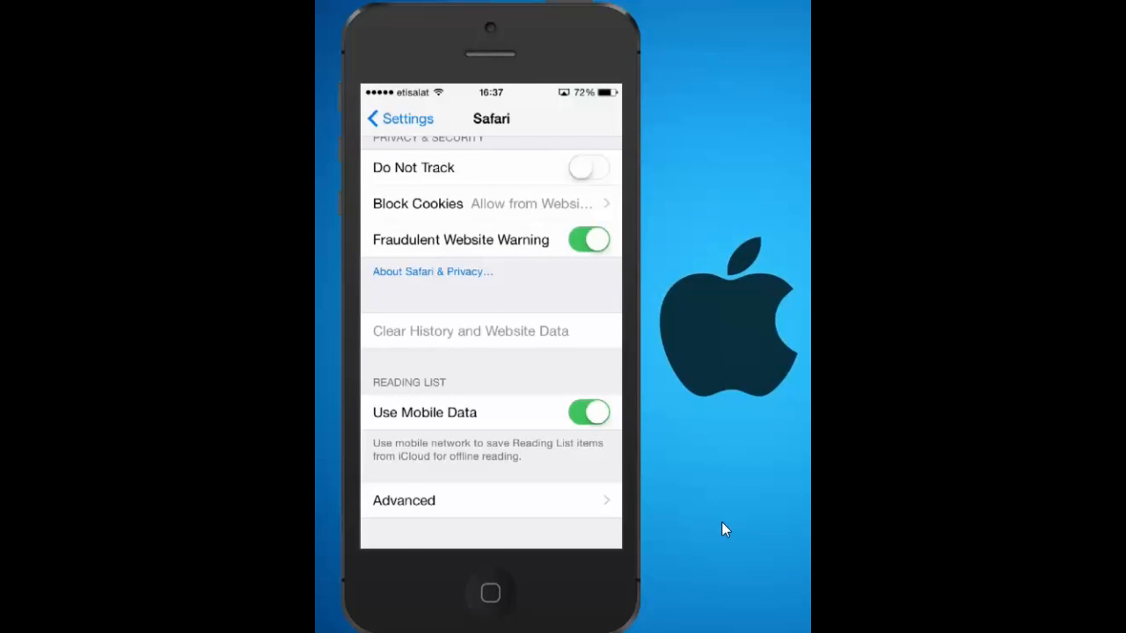
Go to the home screen and launch Safari to confirm no frequently visited sites
click(489, 592)
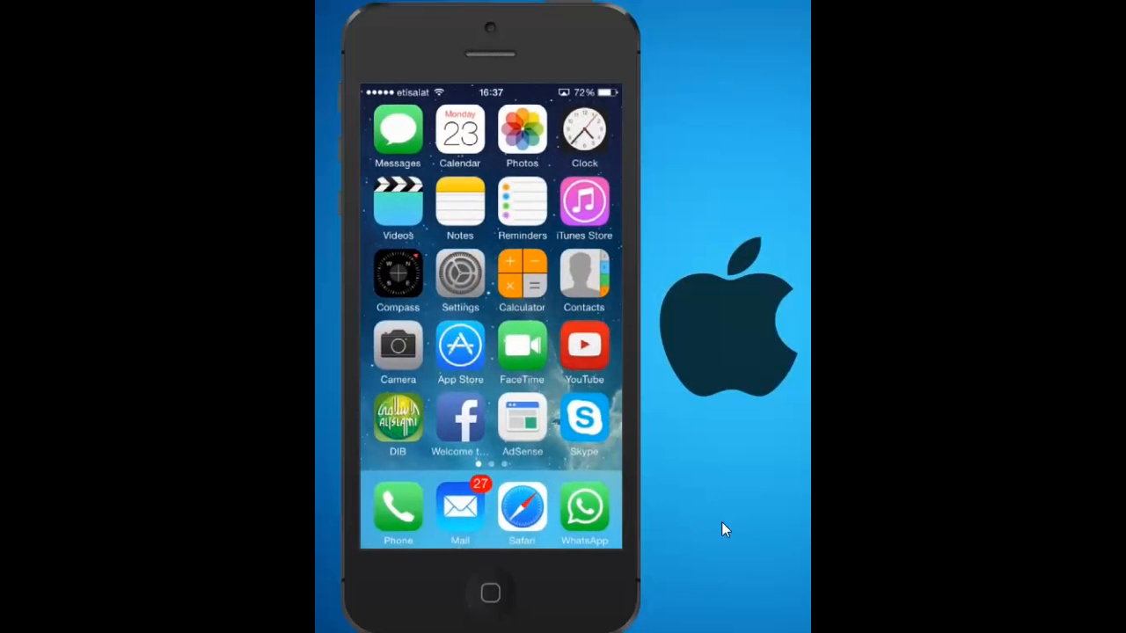
click(521, 510)
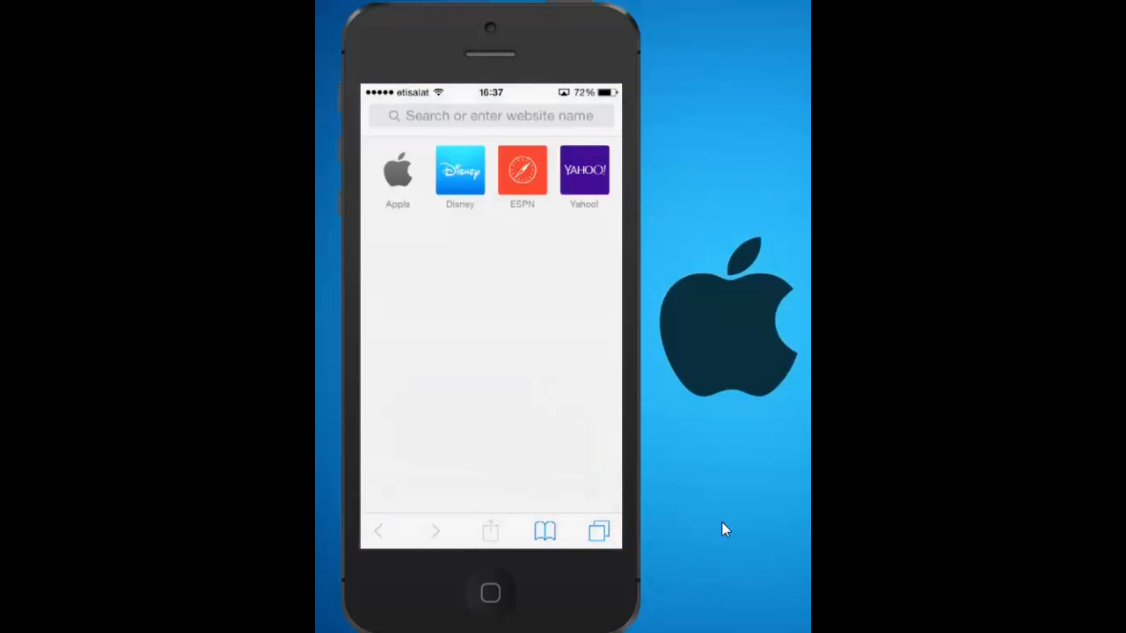